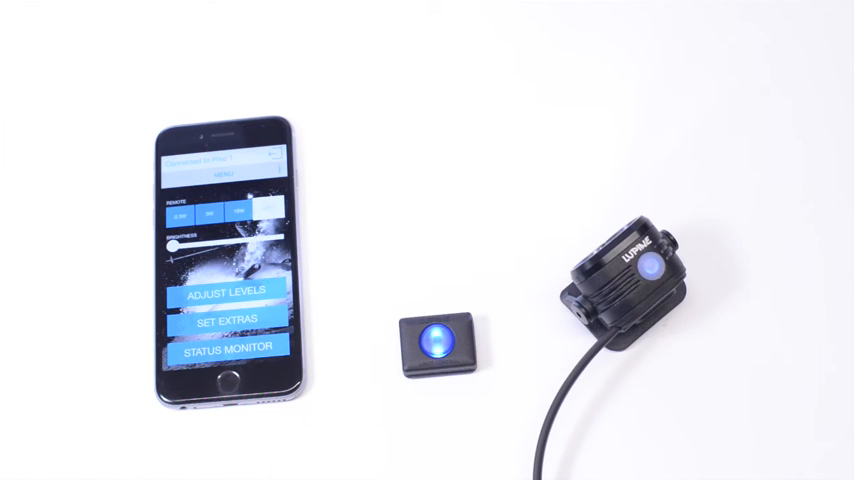
Raise the connected light's brightness with the main-screen slider
left_click_drag(172, 242, 284, 242)
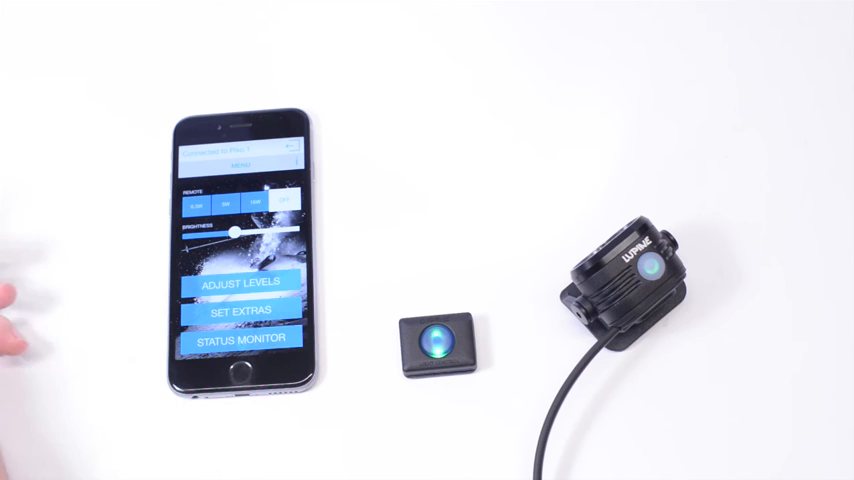
Choose 4 STEP from the step-mode list so four level buttons appear
left_click(246, 288)
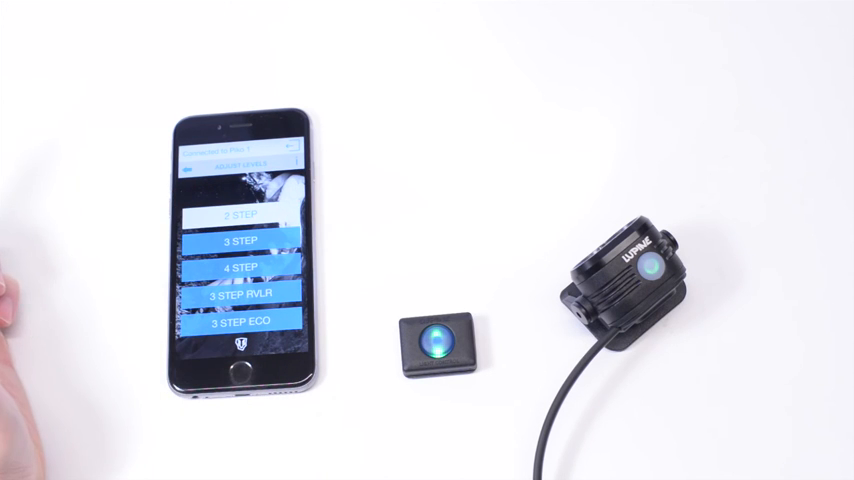
left_click(240, 270)
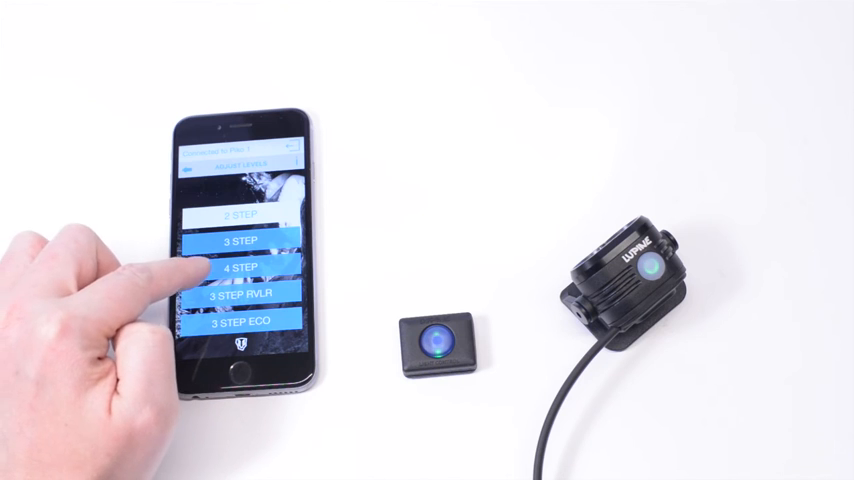
left_click(244, 268)
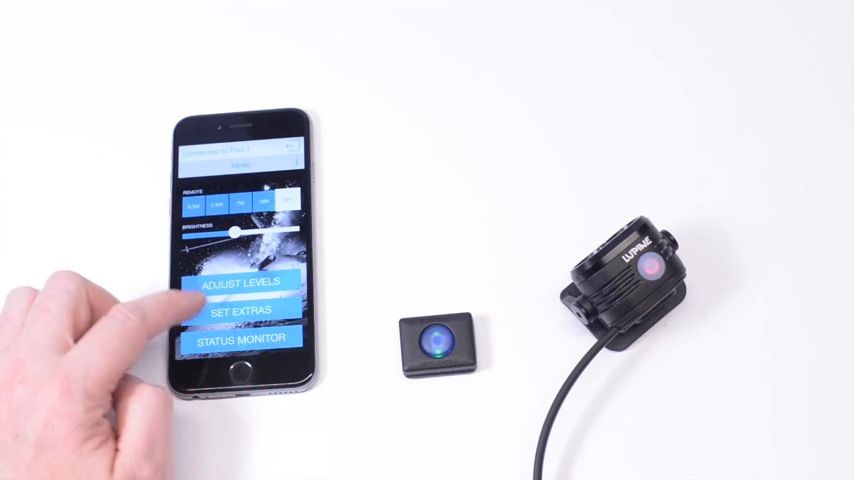
left_click(242, 316)
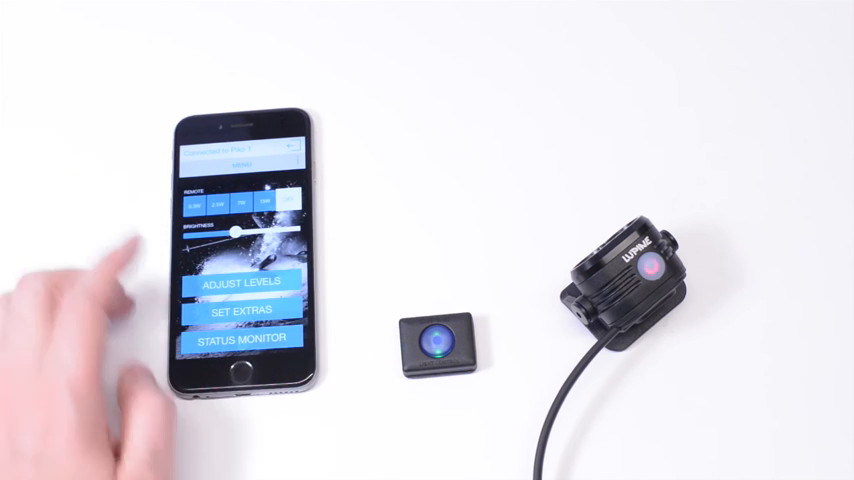
Show the status monitor reading 0 °C, 7.3 V, low battery and 0.8 W
left_click(240, 340)
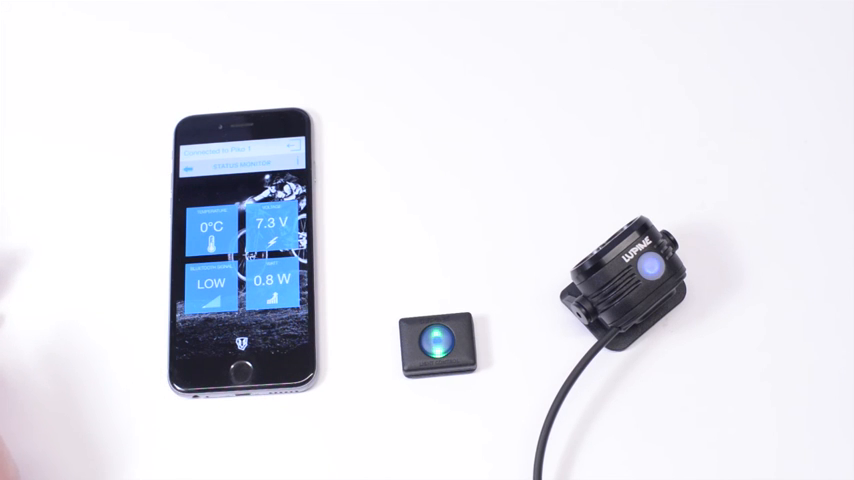
Switch the light to STRONG via the remote so readings show 15.4 W output
left_click(440, 344)
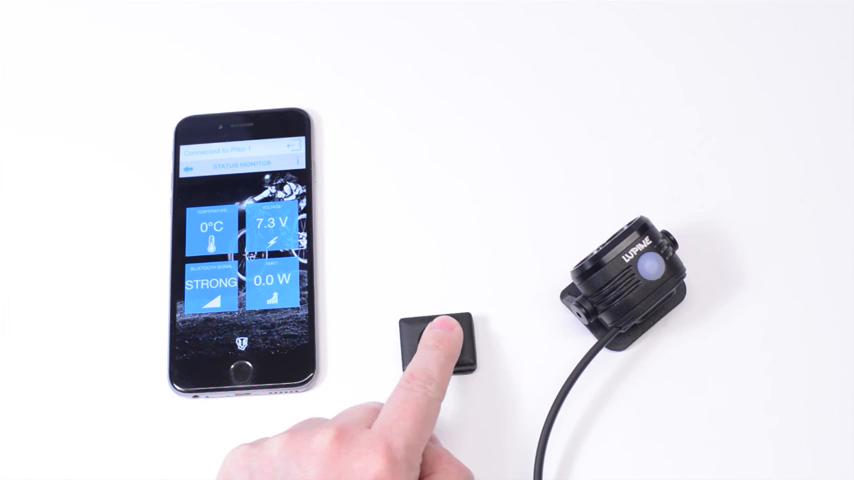
left_click(440, 344)
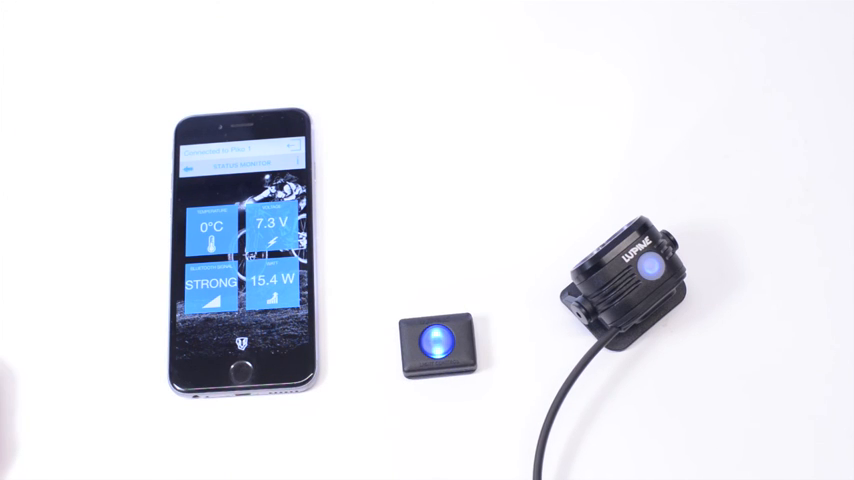